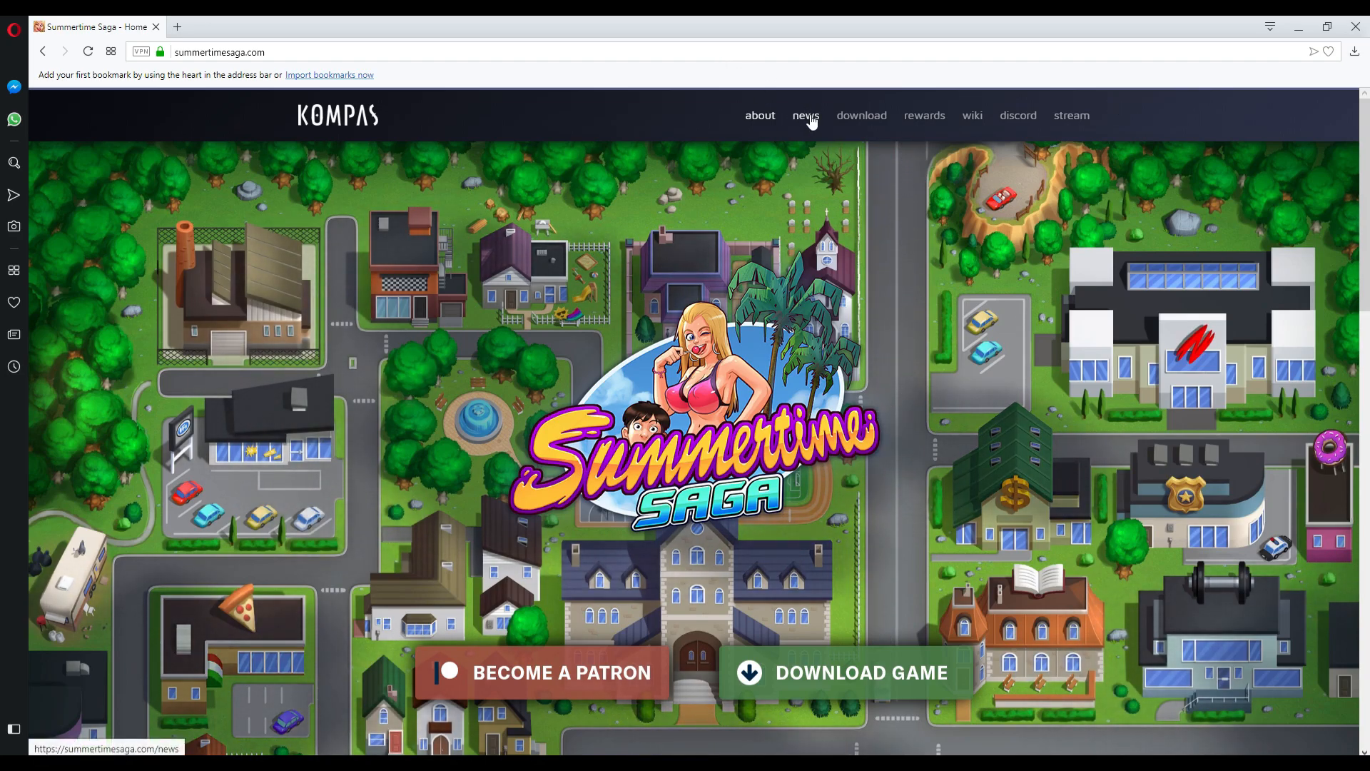
# - Open the site's news page and scroll to the 0.18 release progress bars for art, posing, writing and code
pyautogui.click(805, 114)
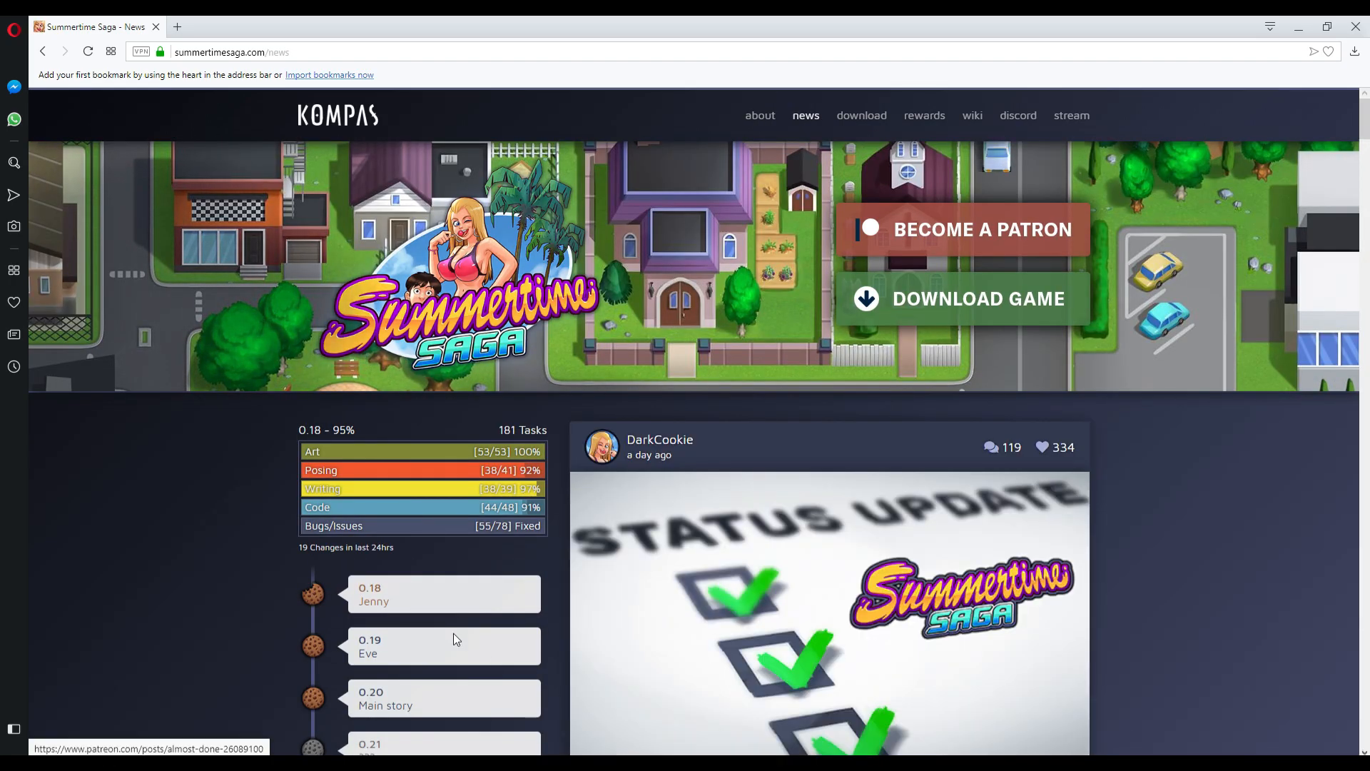
pyautogui.moveTo(270, 498)
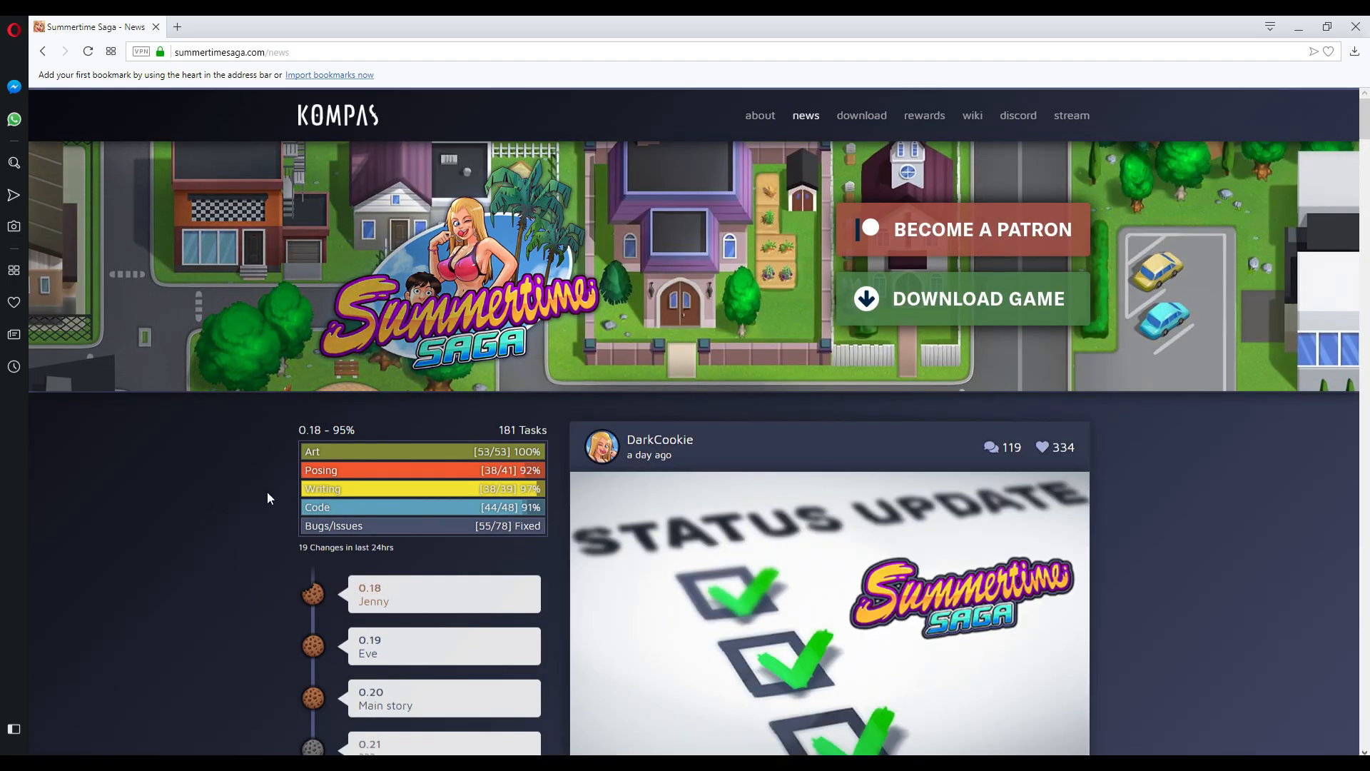
pyautogui.moveTo(367, 441)
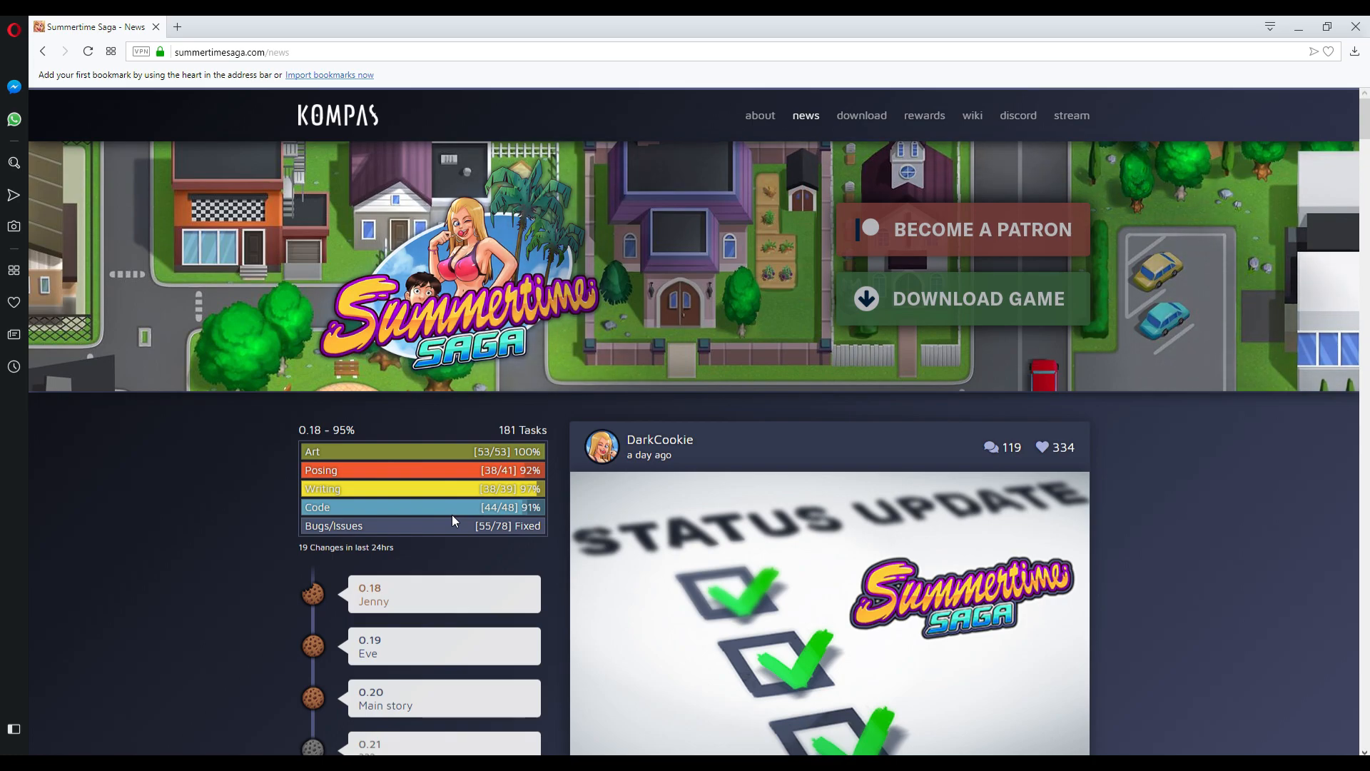
pyautogui.scroll(-3)
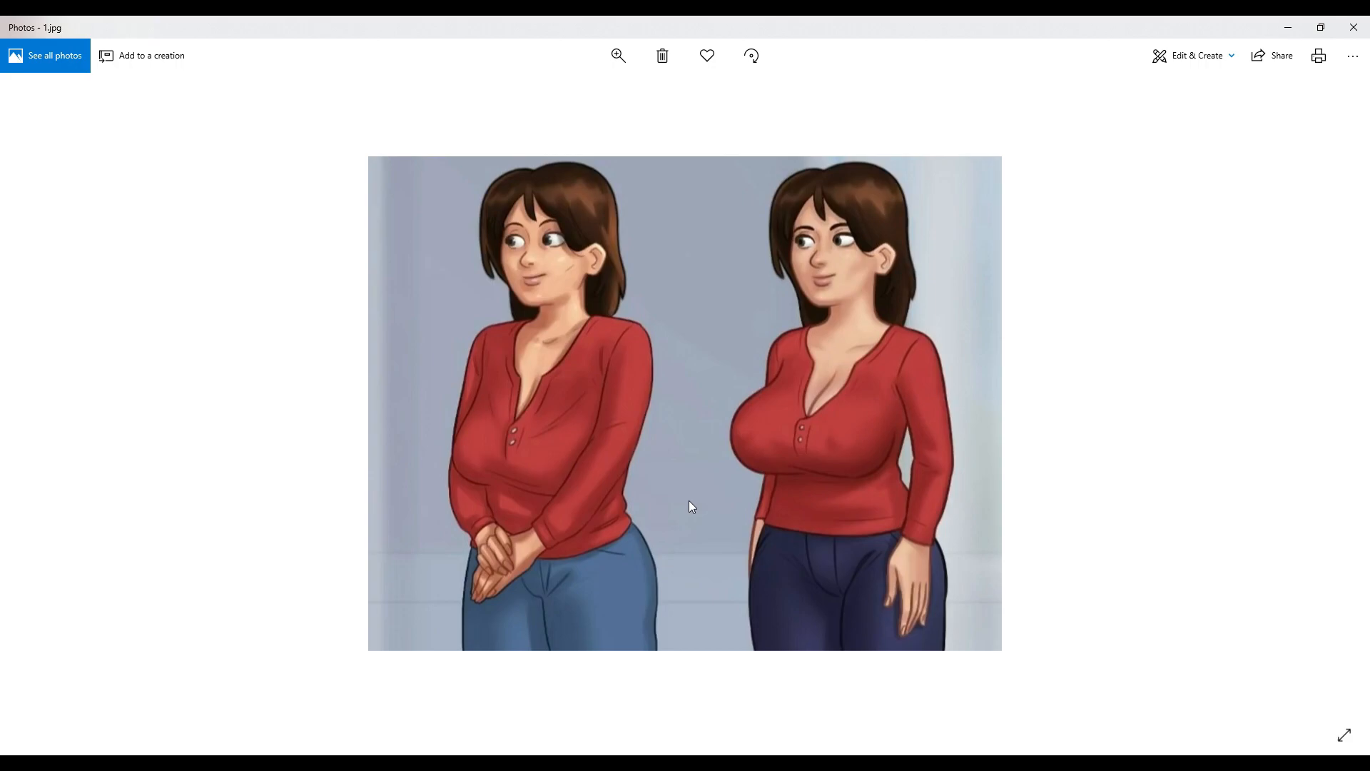
pyautogui.moveTo(549, 416)
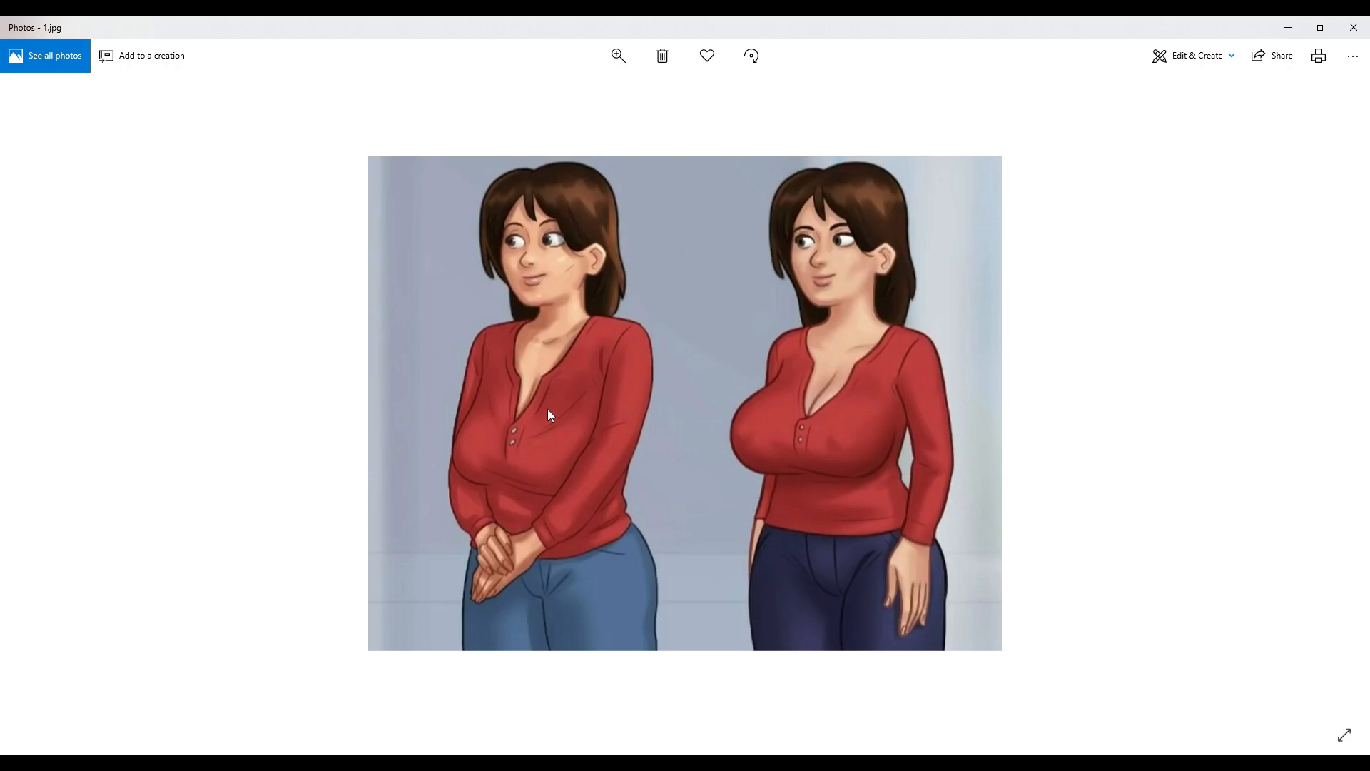
pyautogui.moveTo(918, 155)
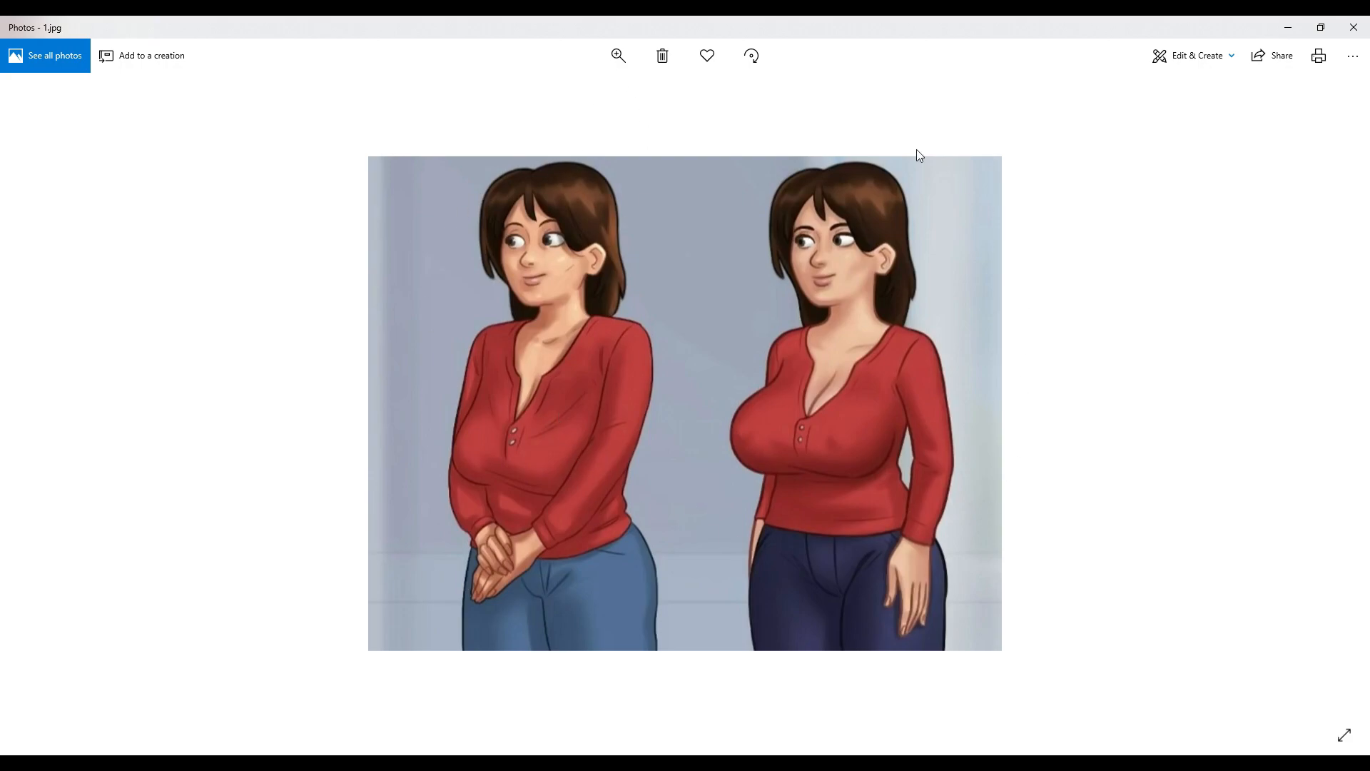
pyautogui.moveTo(1081, 540)
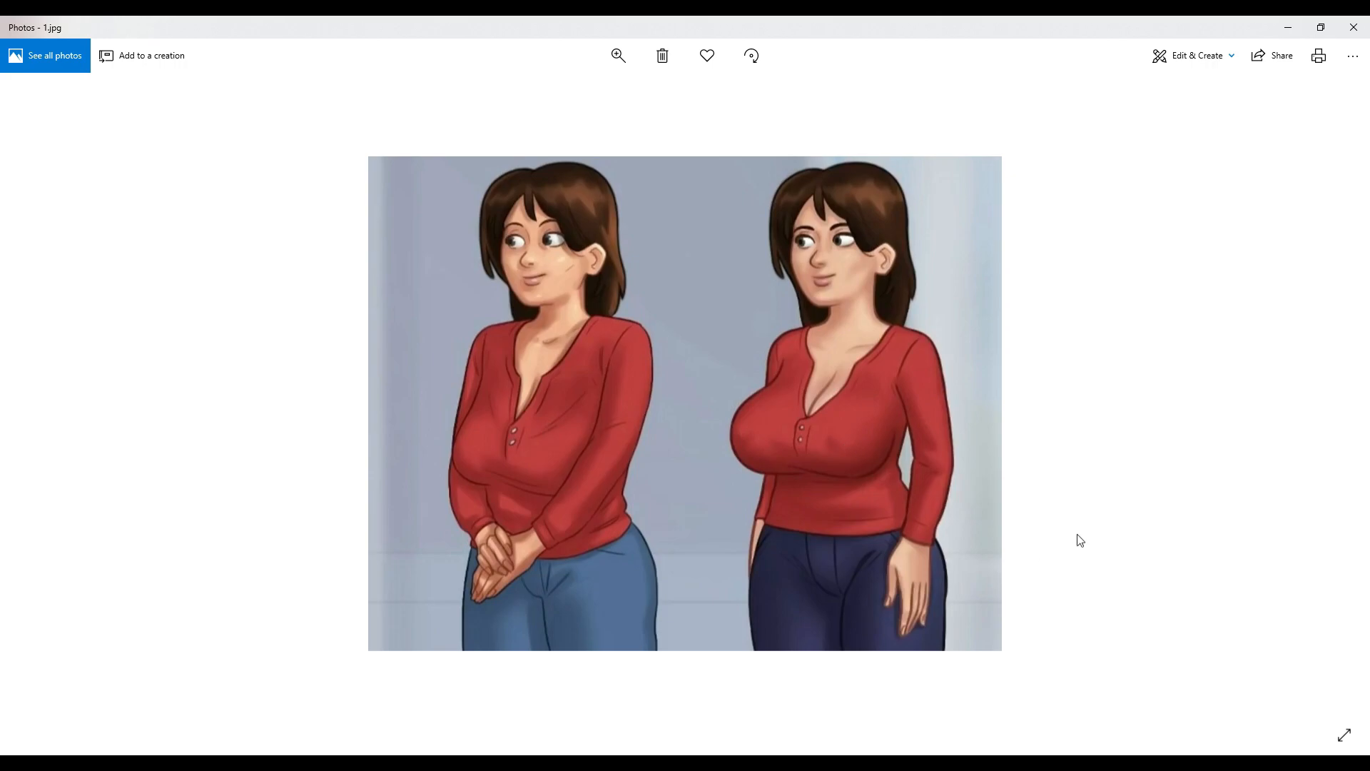
pyautogui.moveTo(828, 580)
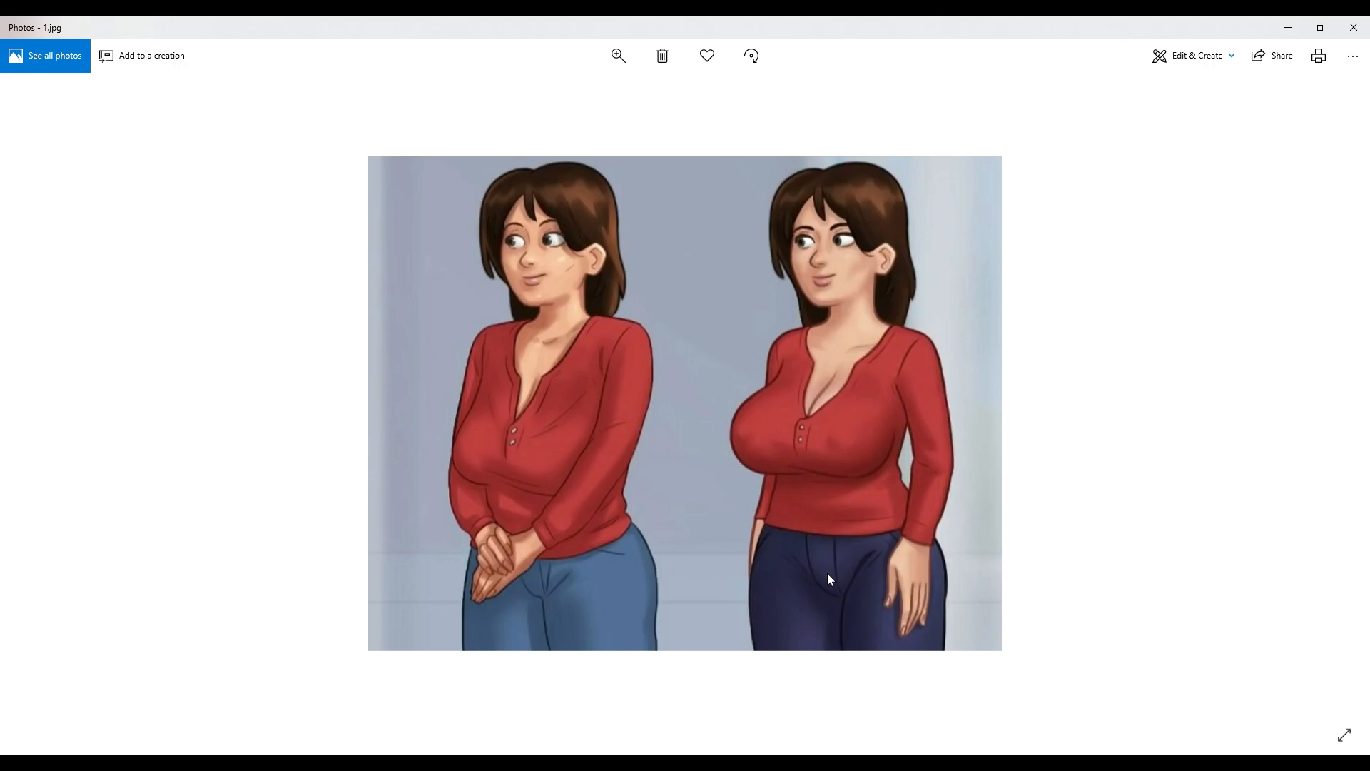
pyautogui.moveTo(912, 553)
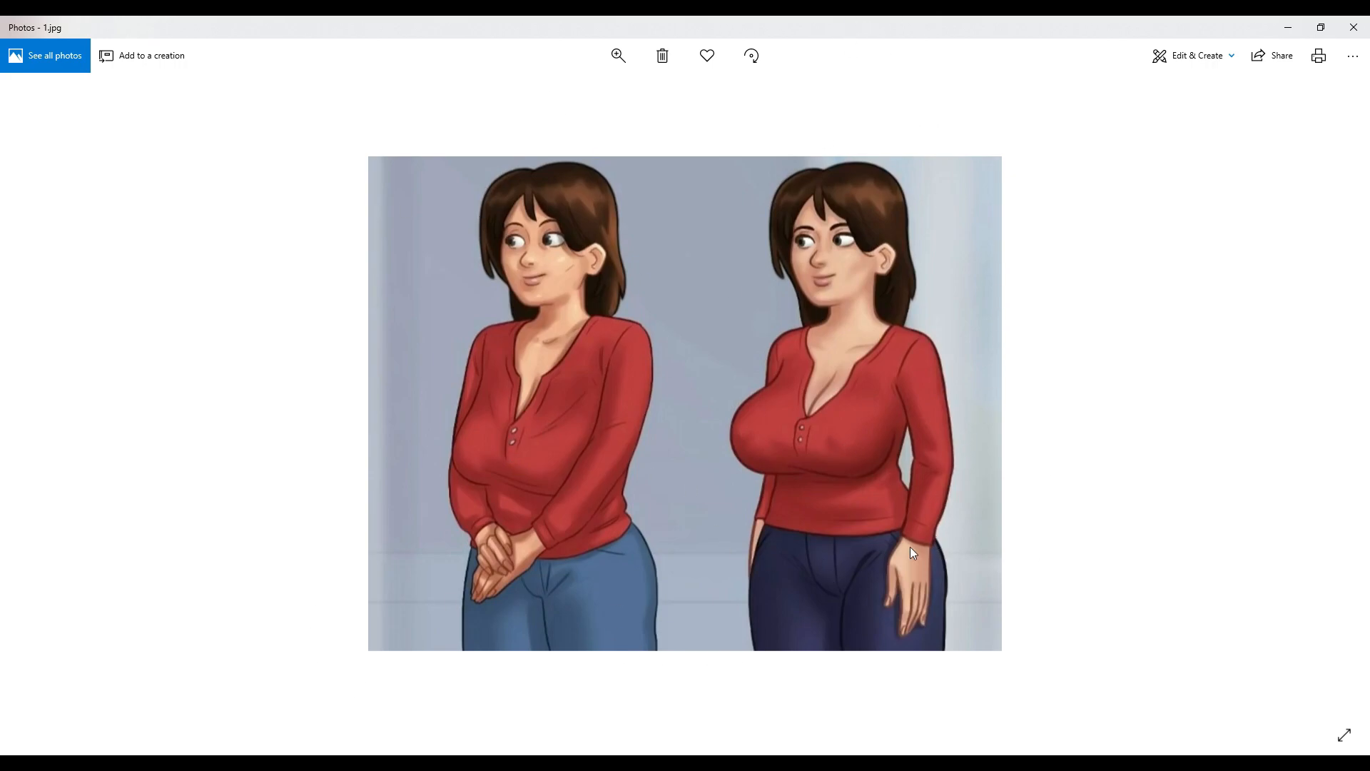
pyautogui.moveTo(1012, 473)
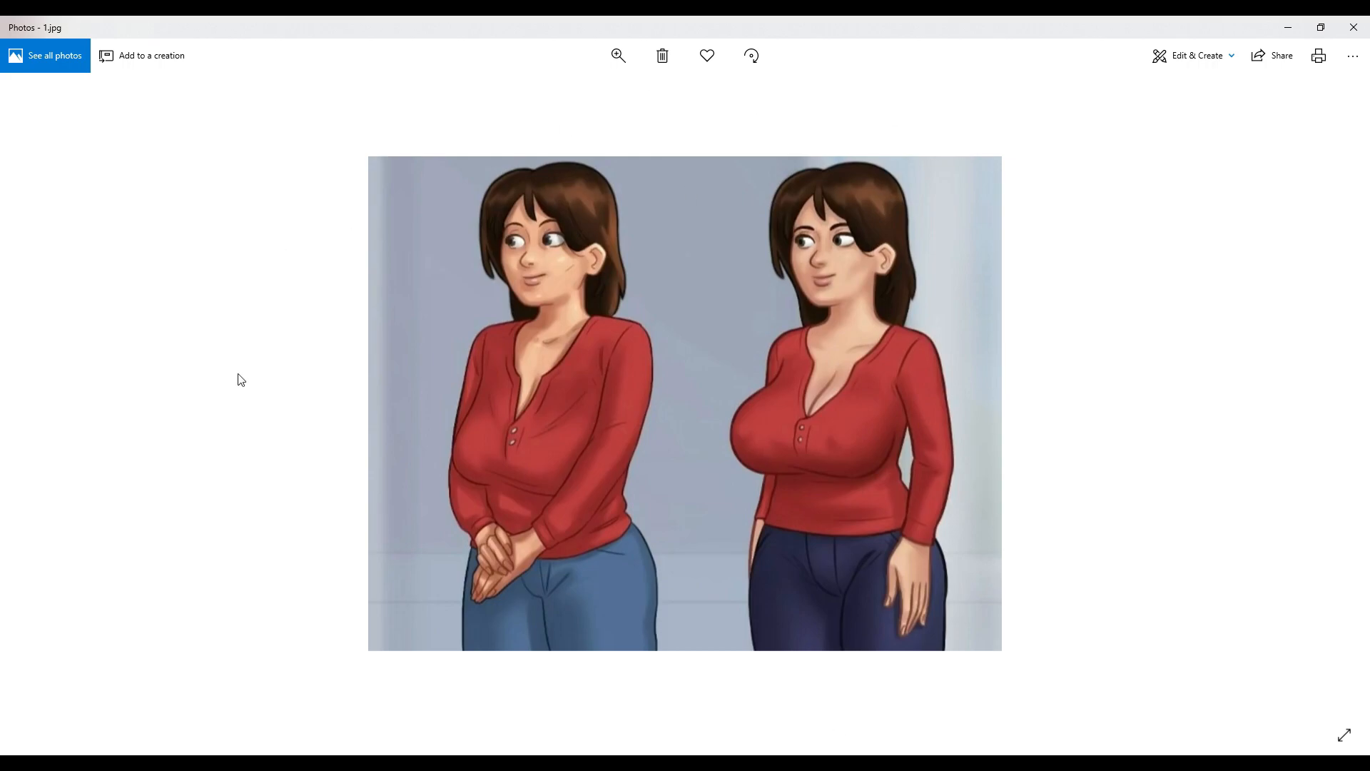
pyautogui.moveTo(426, 660)
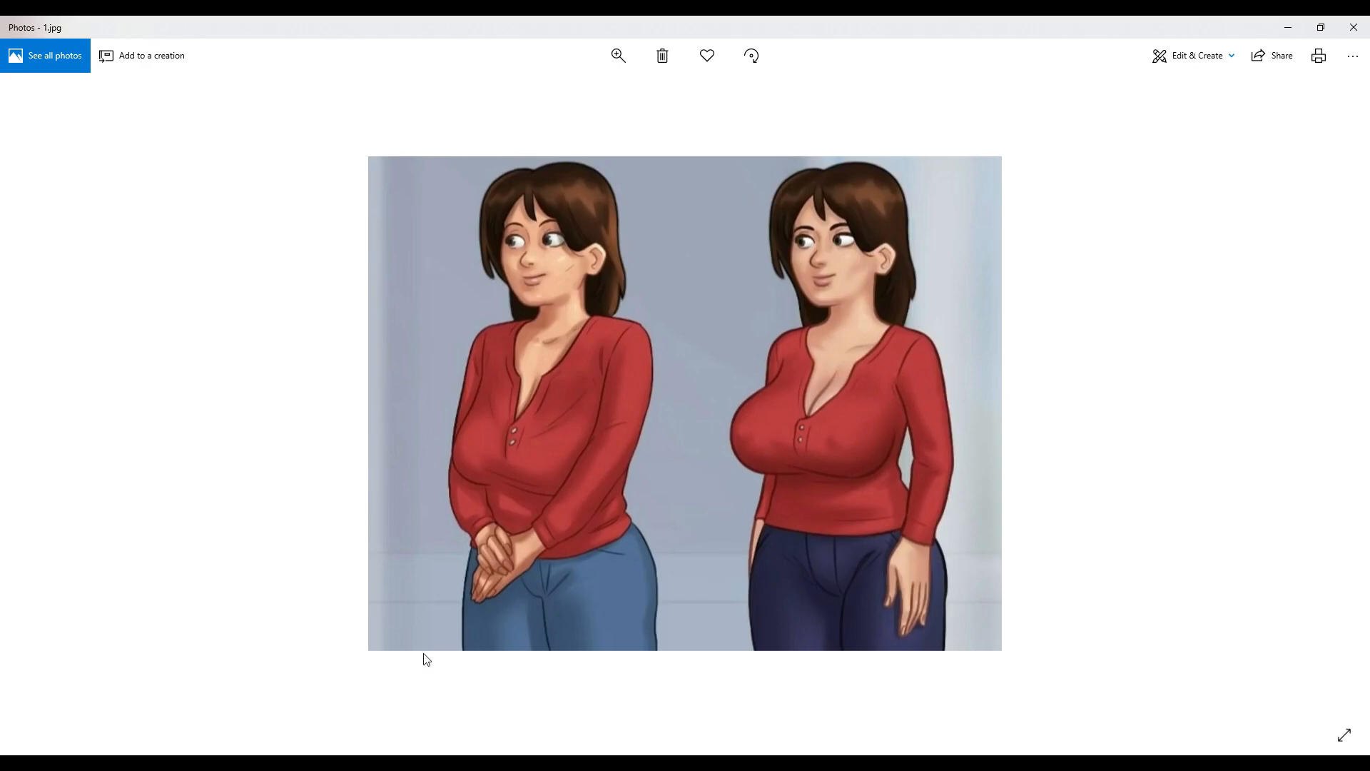
pyautogui.moveTo(1343, 424)
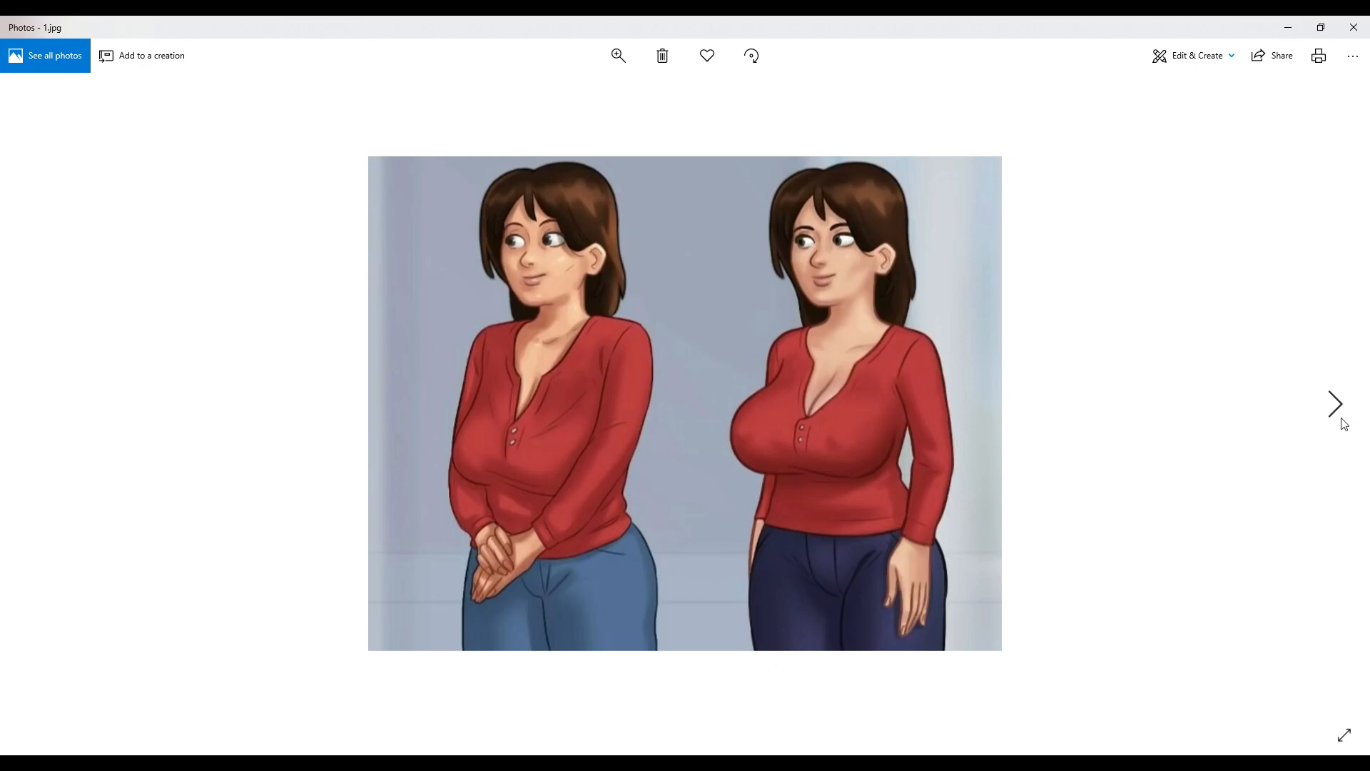
# - Advance from 1.jpg to 2.jpg, the ponytailed girl's old-versus-new art comparison
pyautogui.click(1335, 404)
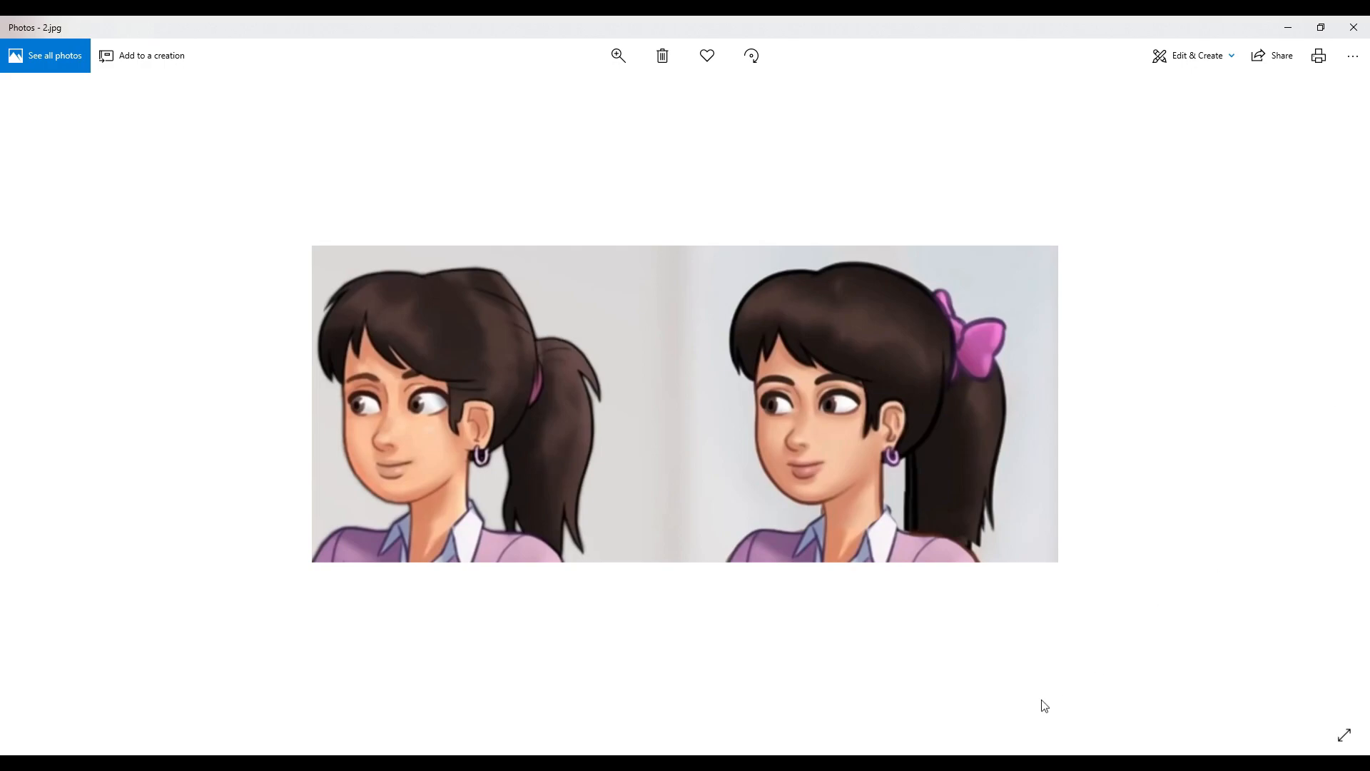
pyautogui.moveTo(760, 665)
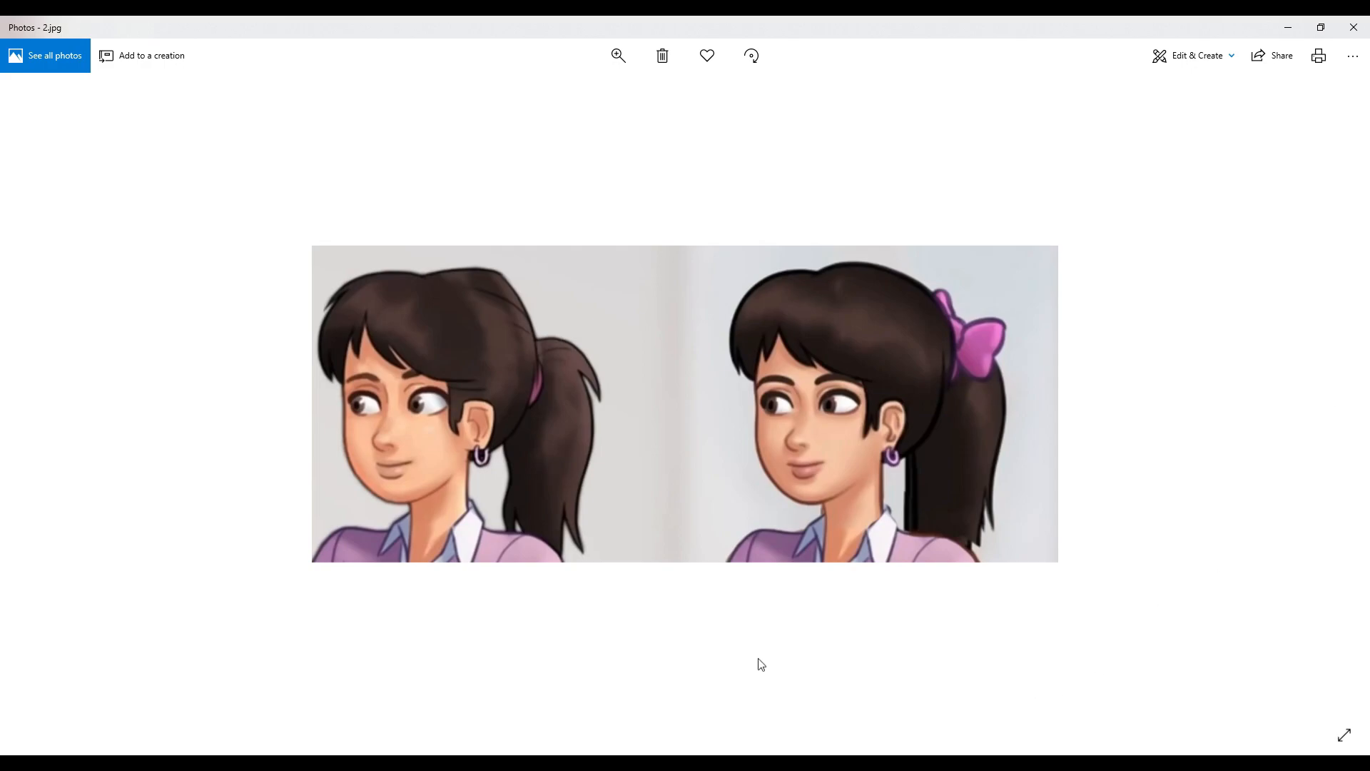
pyautogui.moveTo(1041, 551)
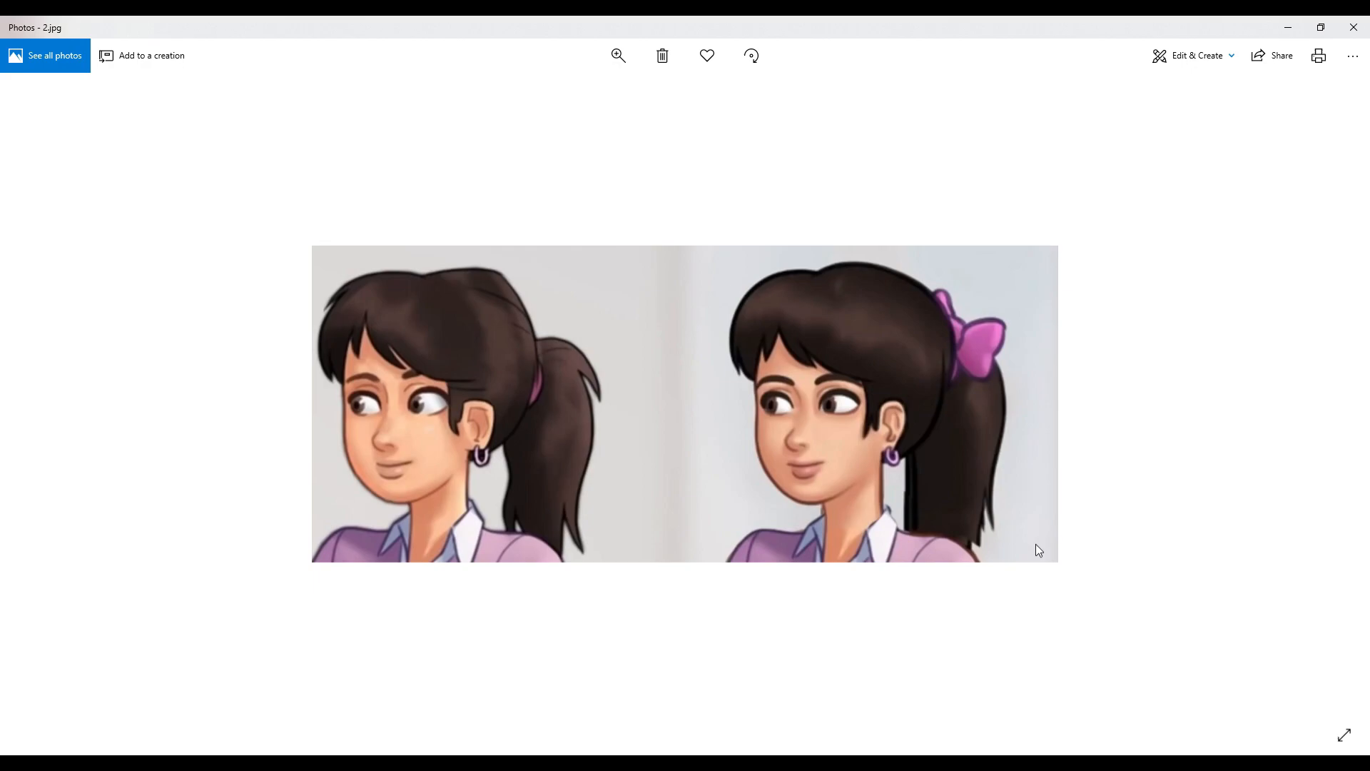
pyautogui.moveTo(500, 319)
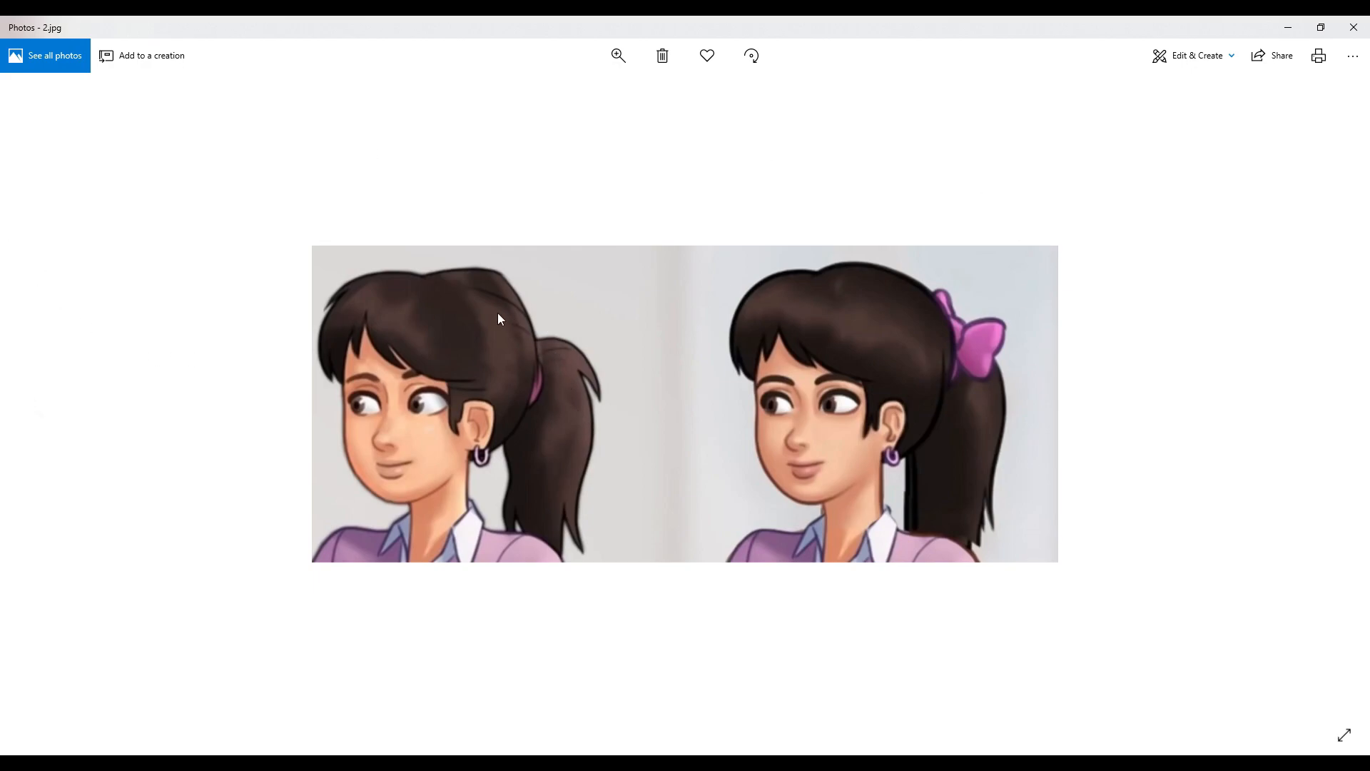
pyautogui.moveTo(815, 321)
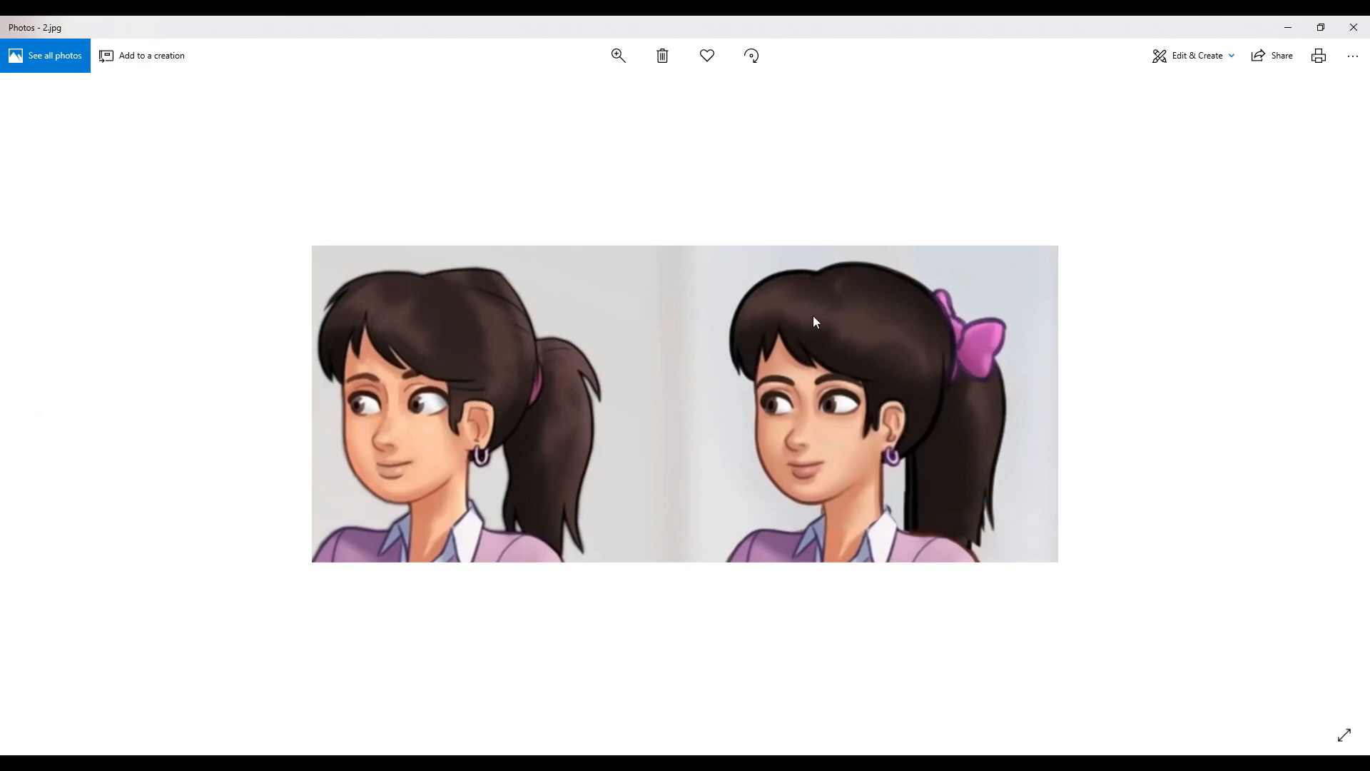
pyautogui.moveTo(422, 493)
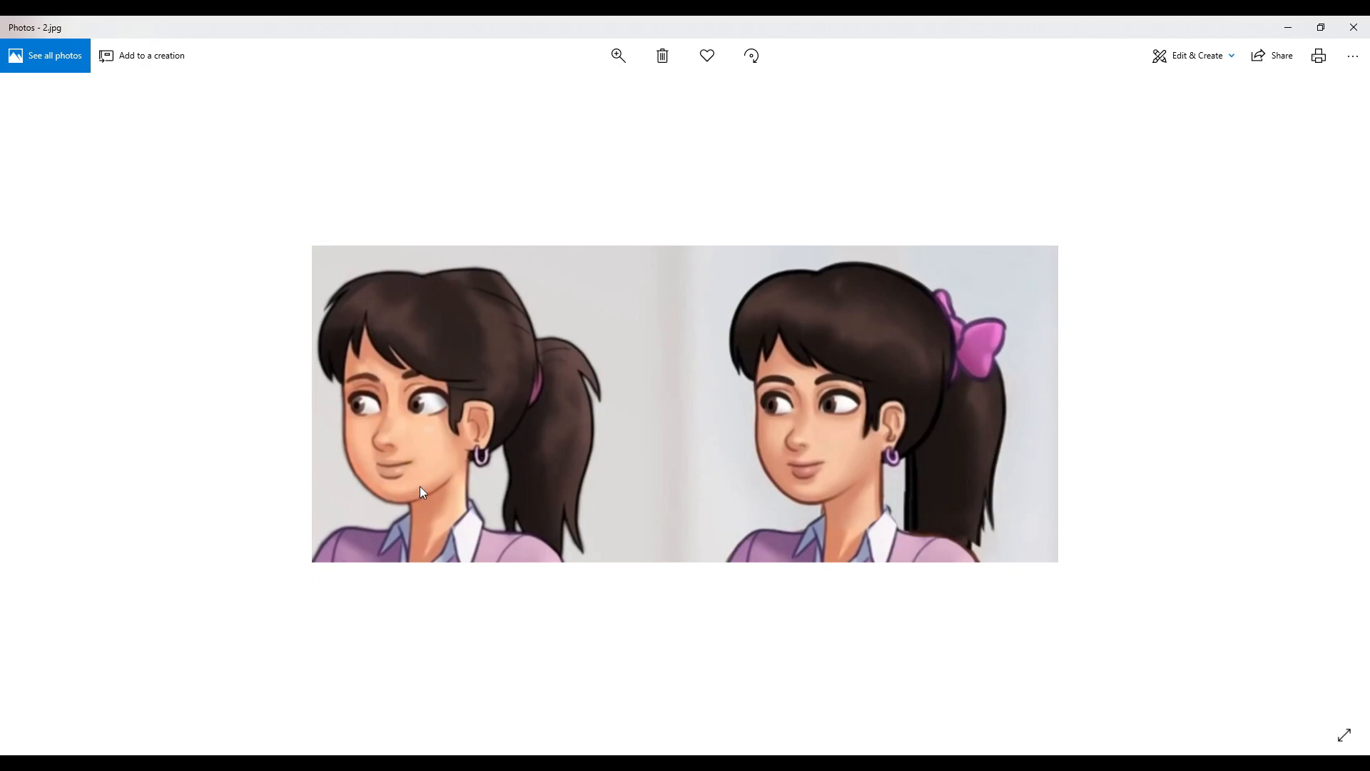
pyautogui.moveTo(905, 327)
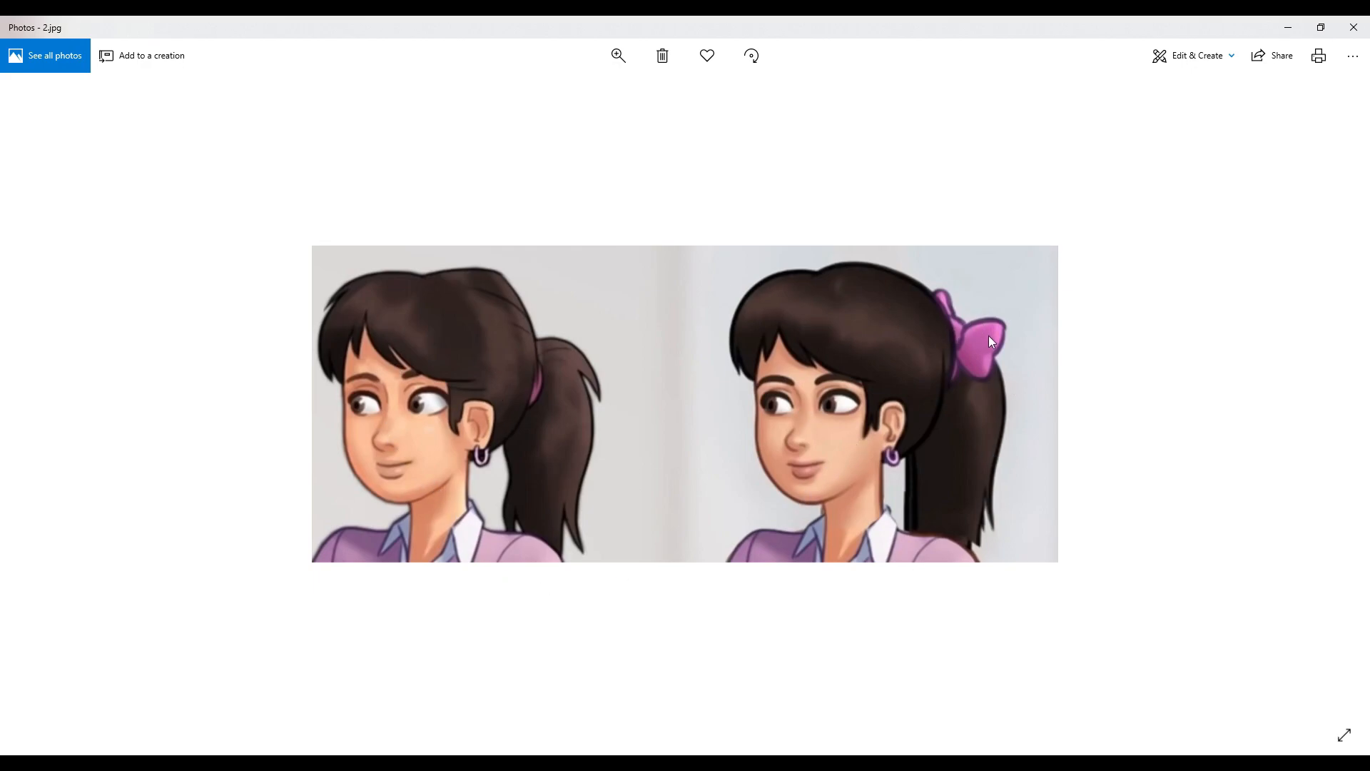
pyautogui.moveTo(1038, 268)
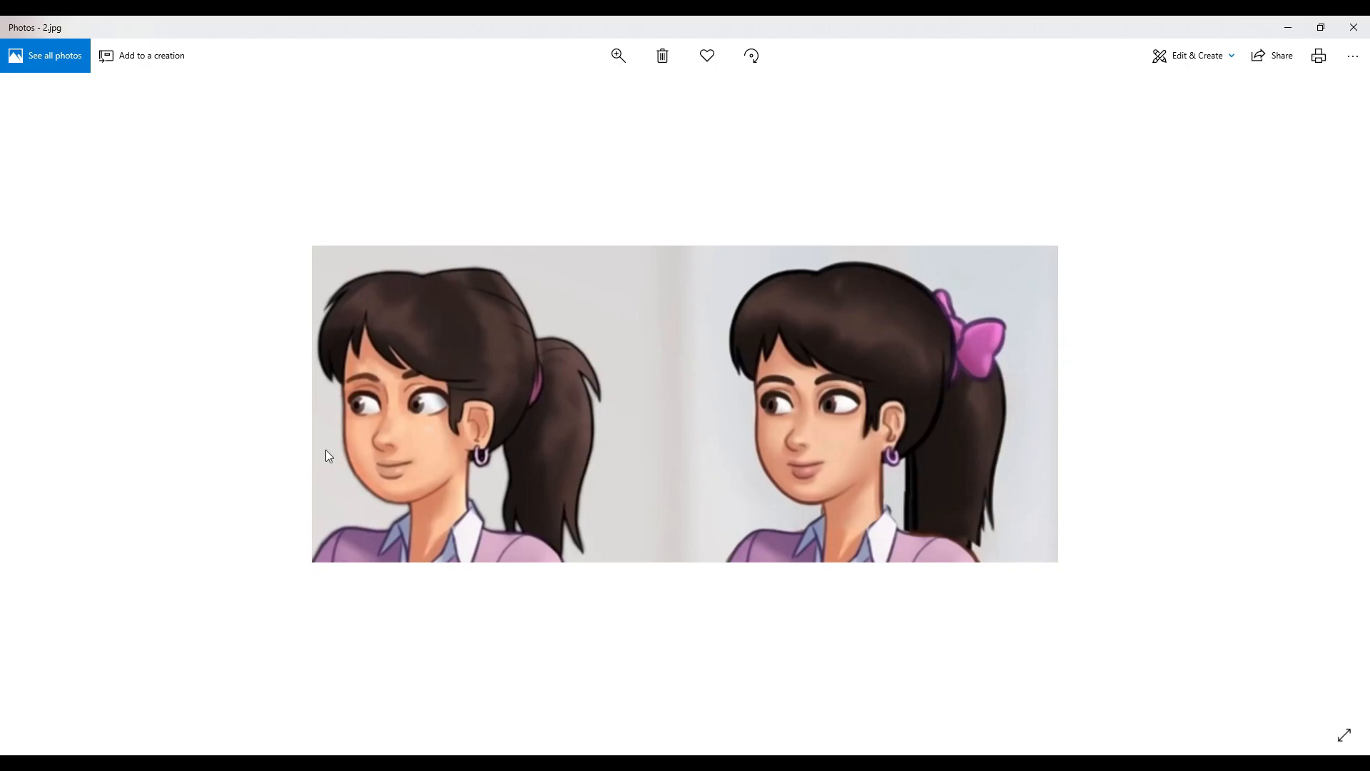
pyautogui.moveTo(1022, 351)
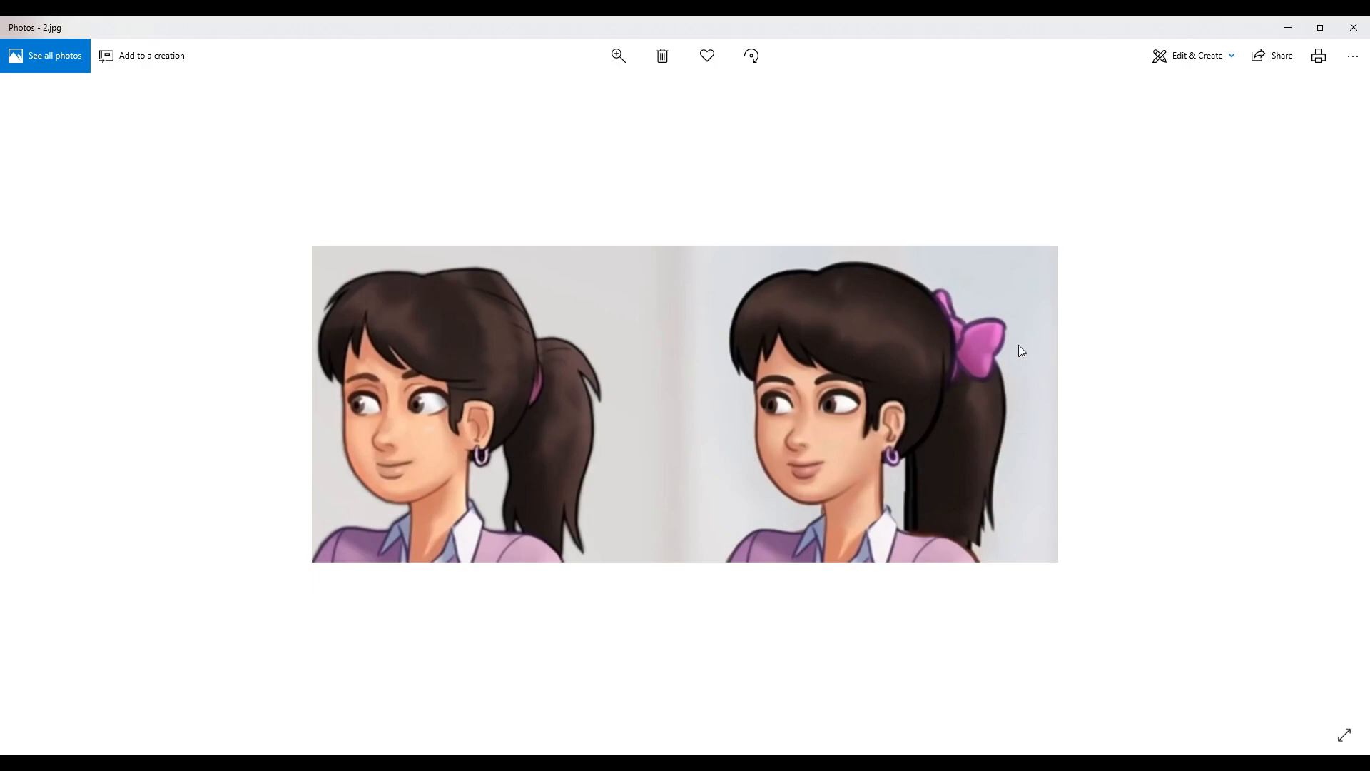
pyautogui.moveTo(863, 302)
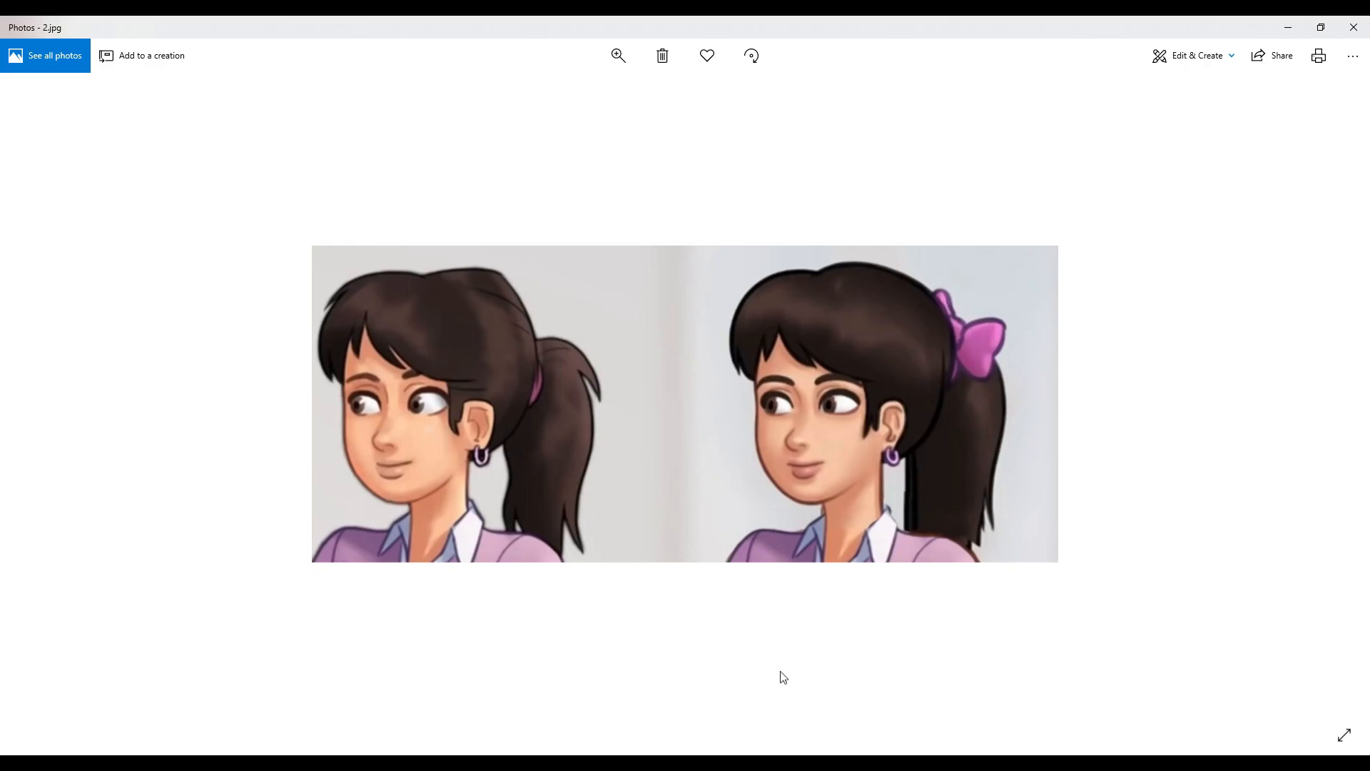
pyautogui.moveTo(852, 568)
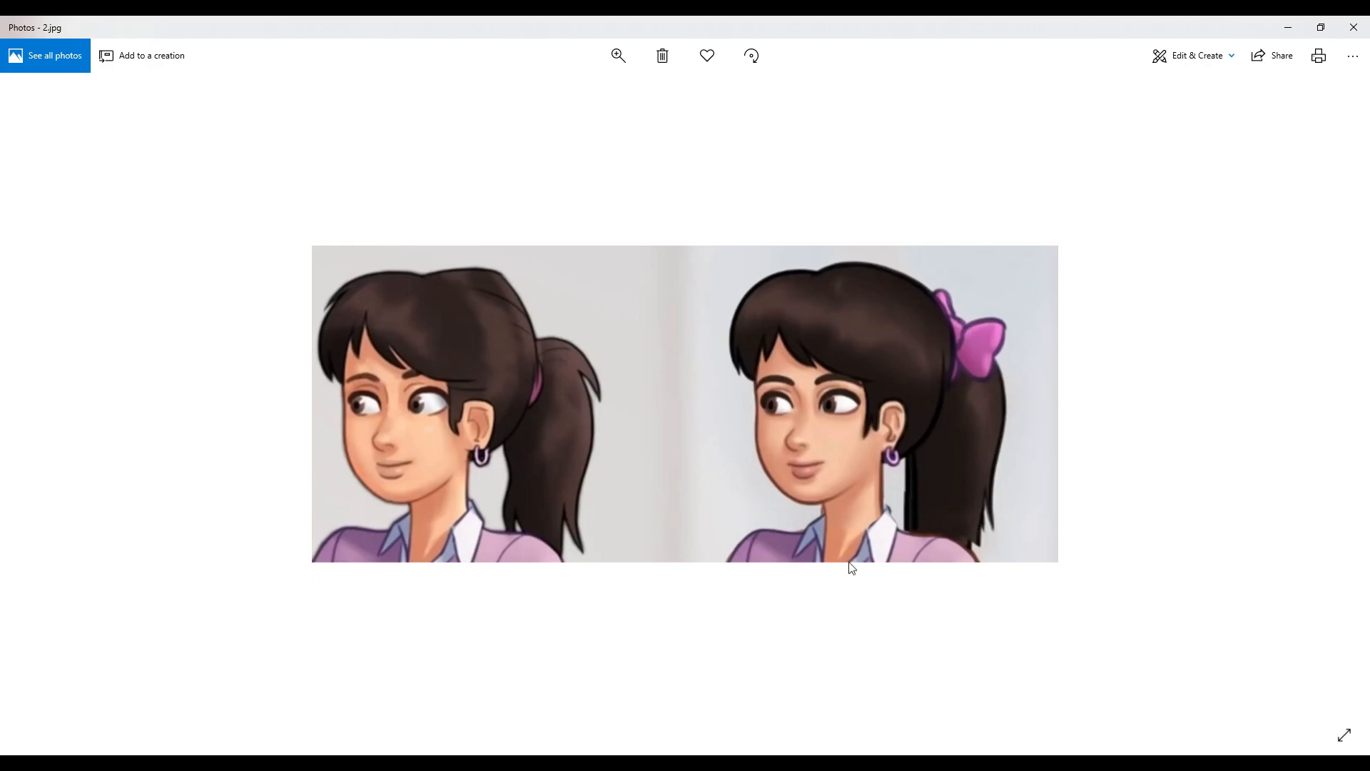
pyautogui.moveTo(314, 357)
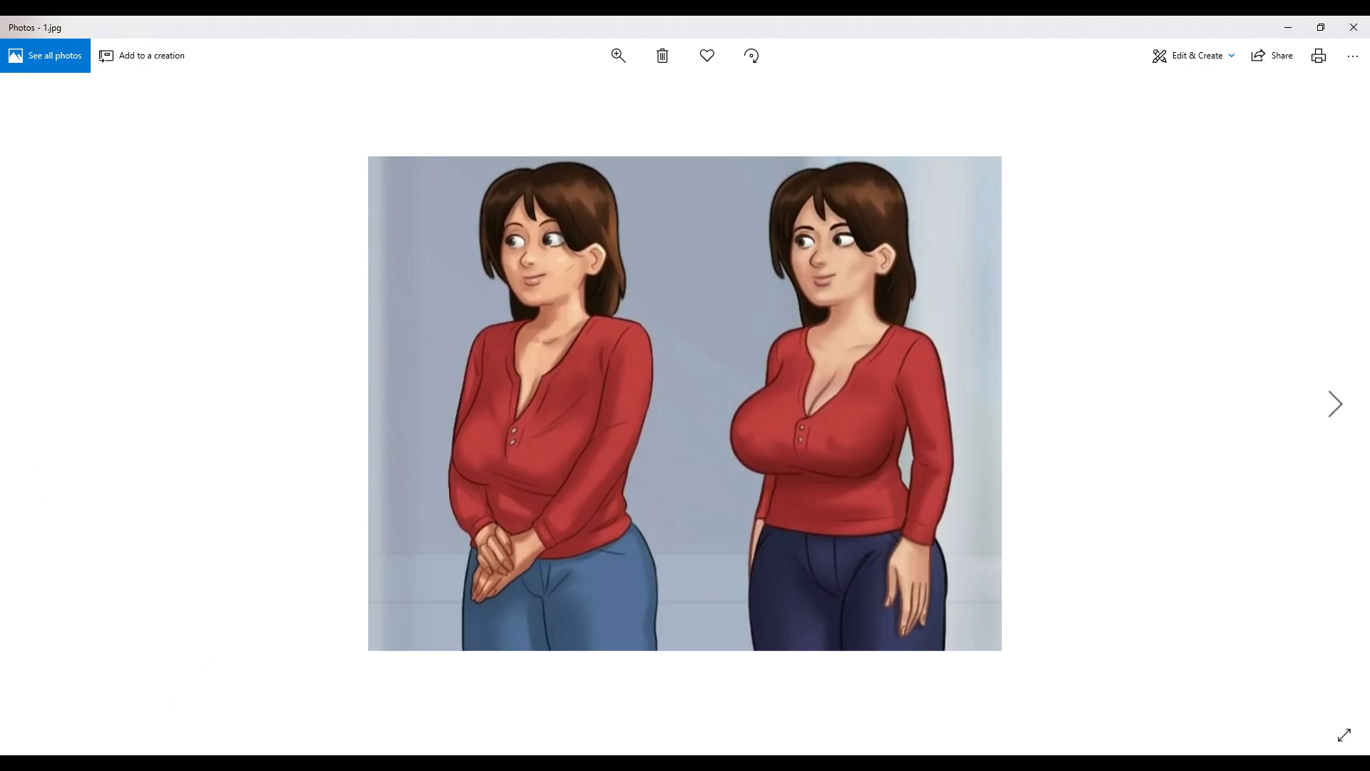
pyautogui.moveTo(1336, 427)
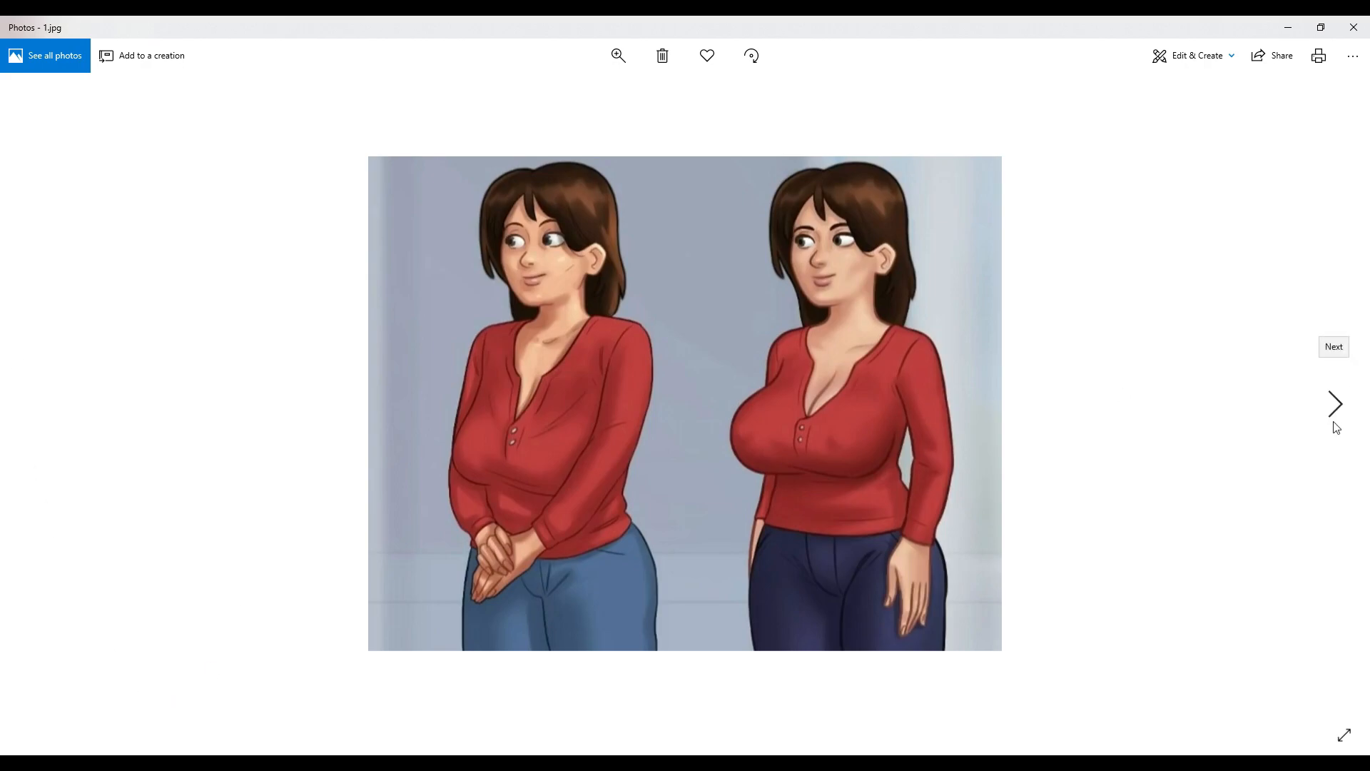
pyautogui.click(1335, 403)
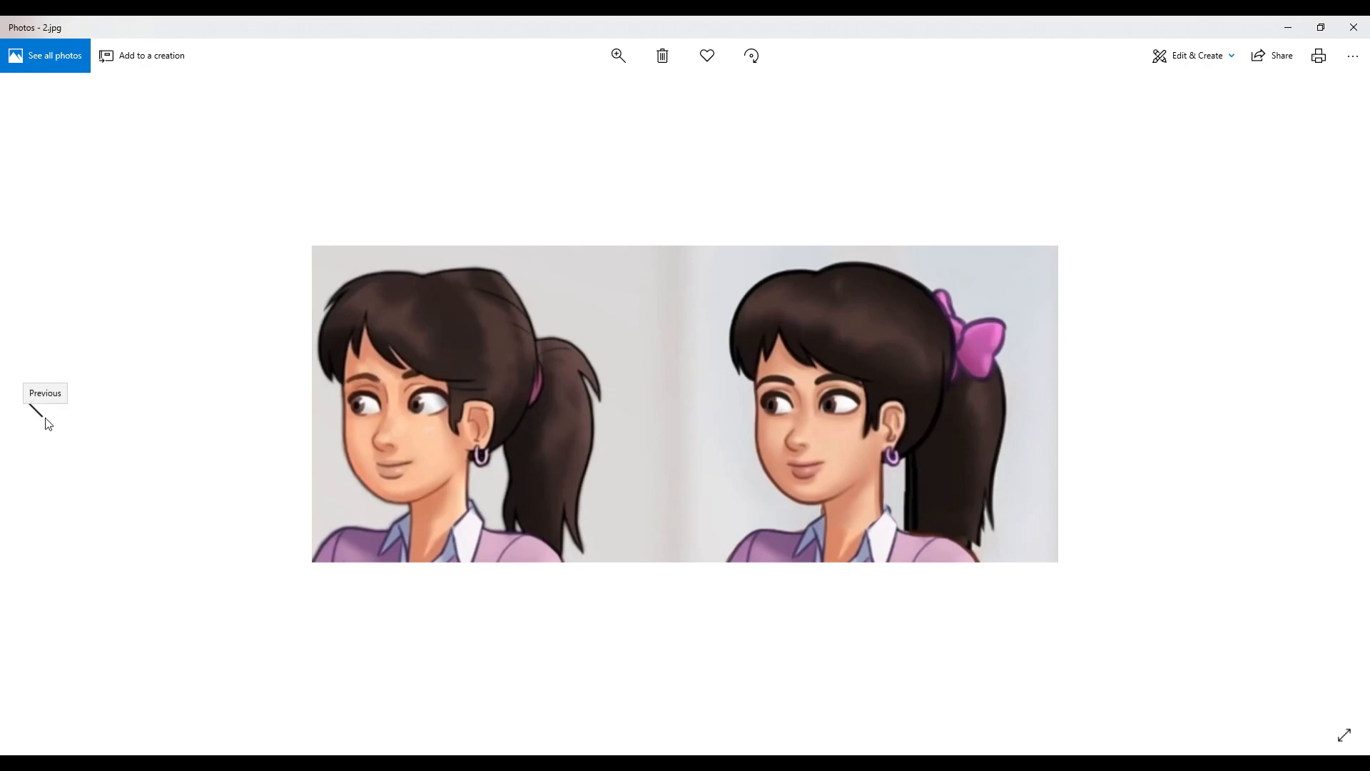